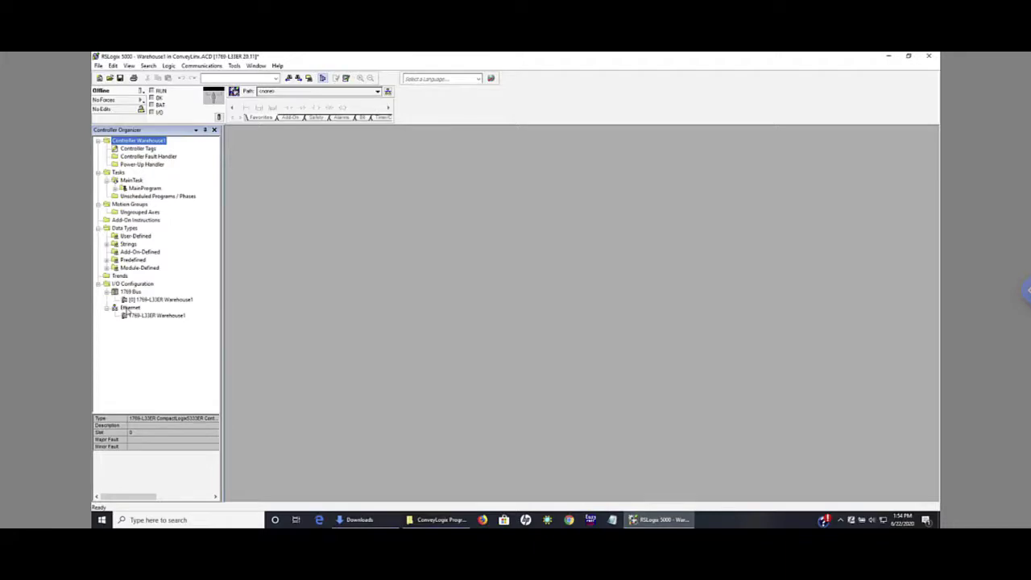
Step: Start a New Module under the Ethernet network in the I/O configuration
click(129, 308)
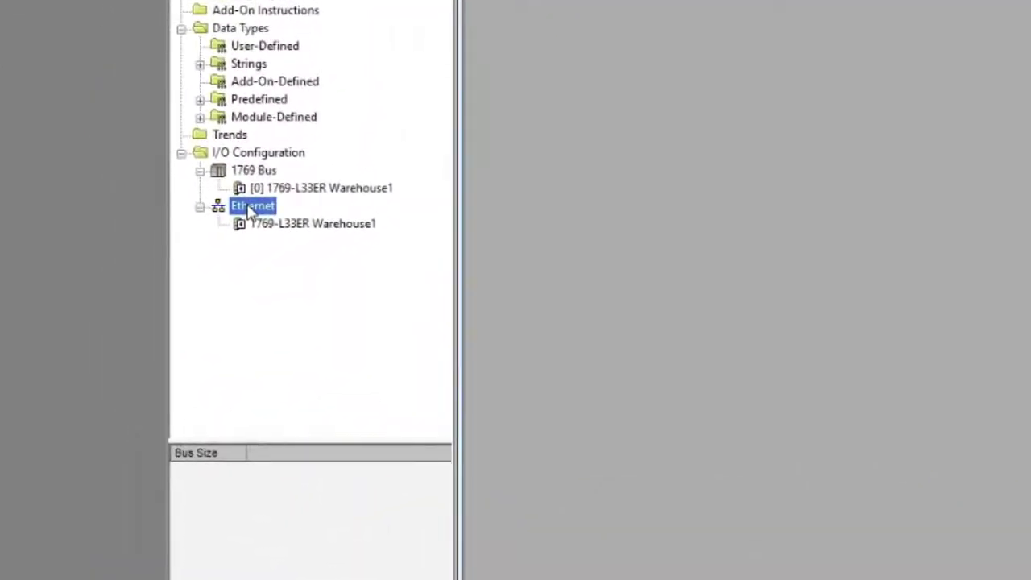
right_click(252, 207)
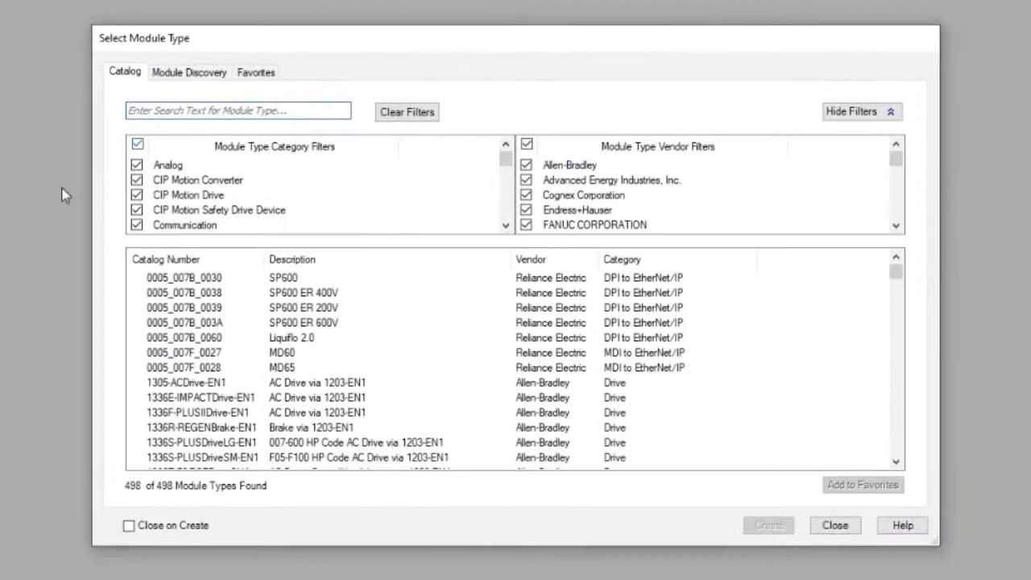
Step: Filter the catalog to Allen-Bradley Communication modules and create an ETHERNET-MODULE
click(137, 144)
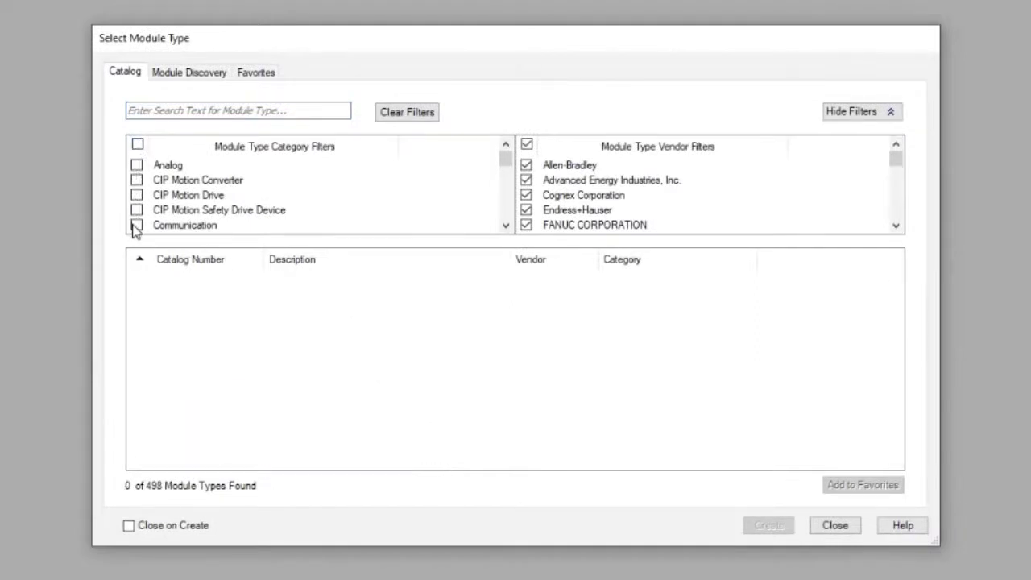
click(136, 225)
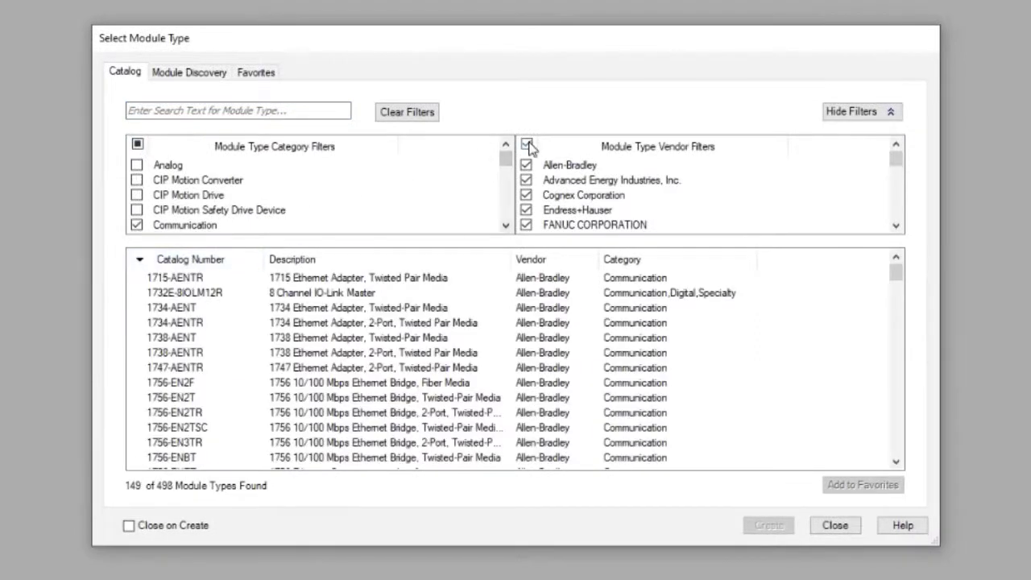
click(525, 143)
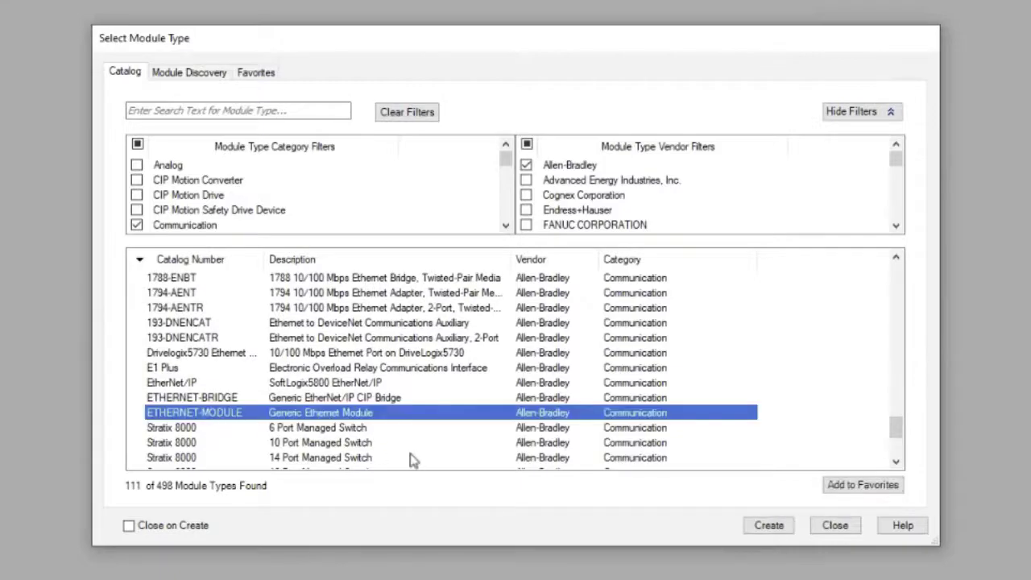
click(766, 525)
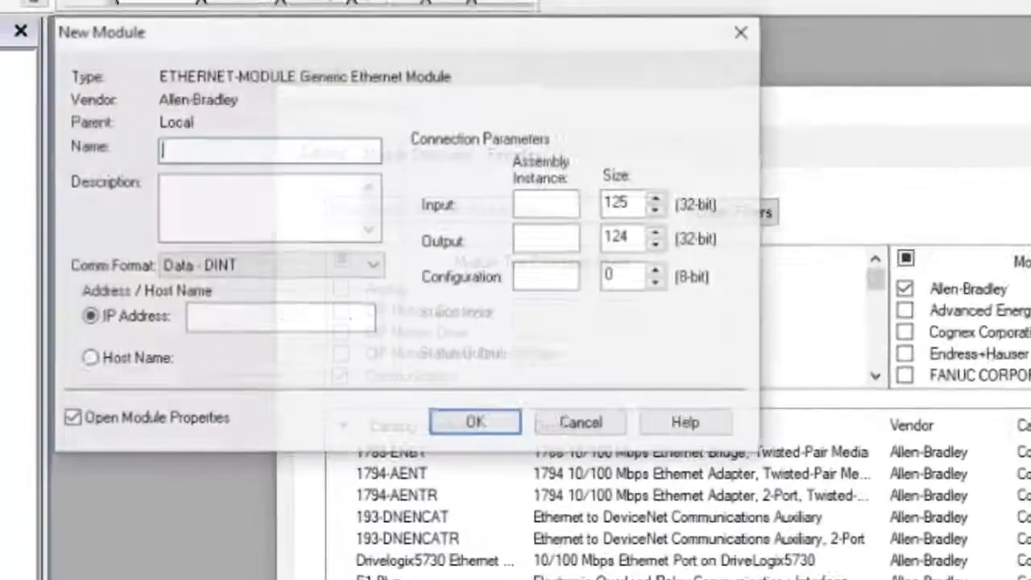
Step: Name the module ERSC_02, description Conveyor Line 1, Data - INT, IP 192.168.200.22, input instance 105
text(ERS)
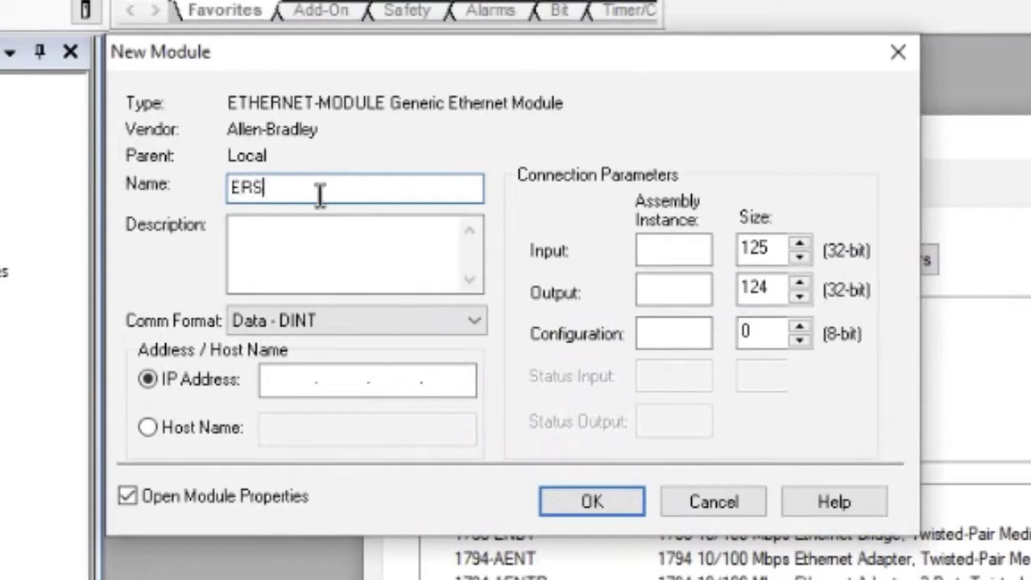
text(Conveyor Line 1)
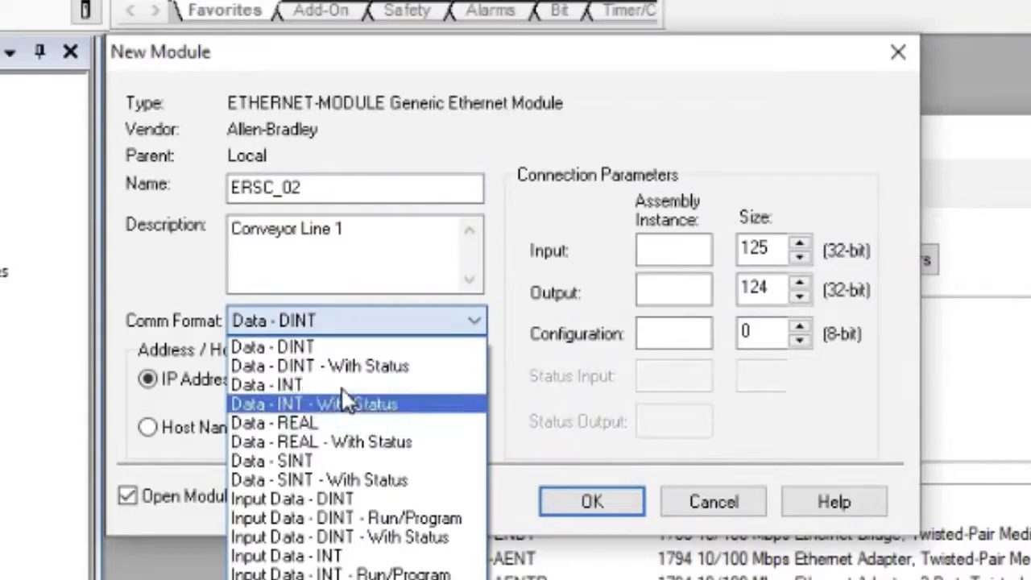
click(267, 383)
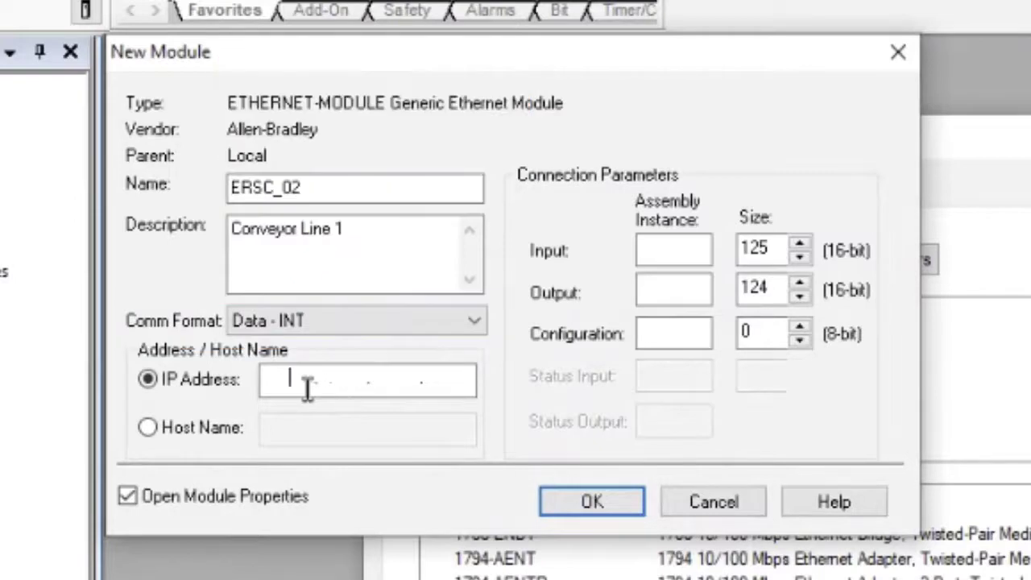
text(192.168.200.2)
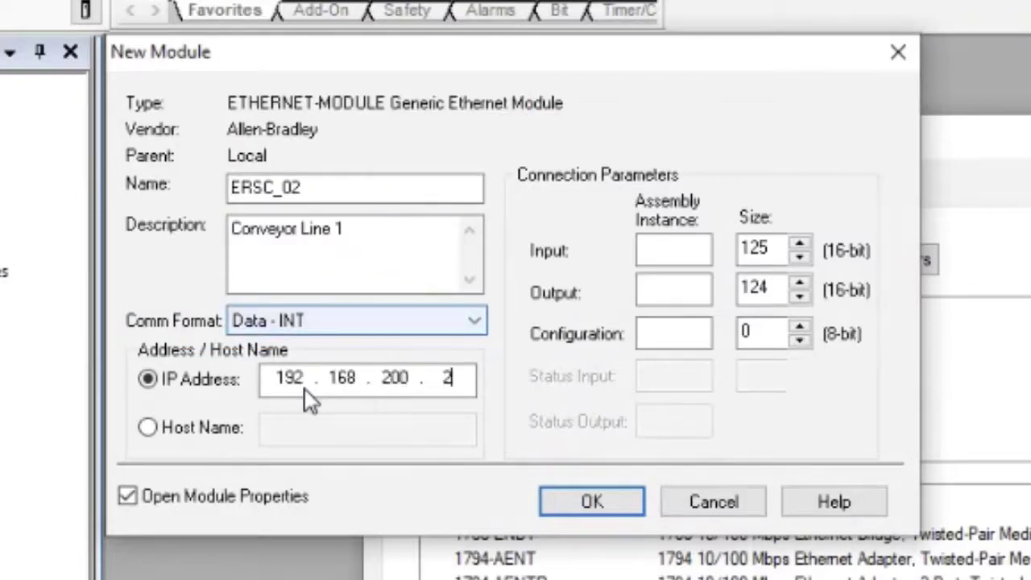
text(105)
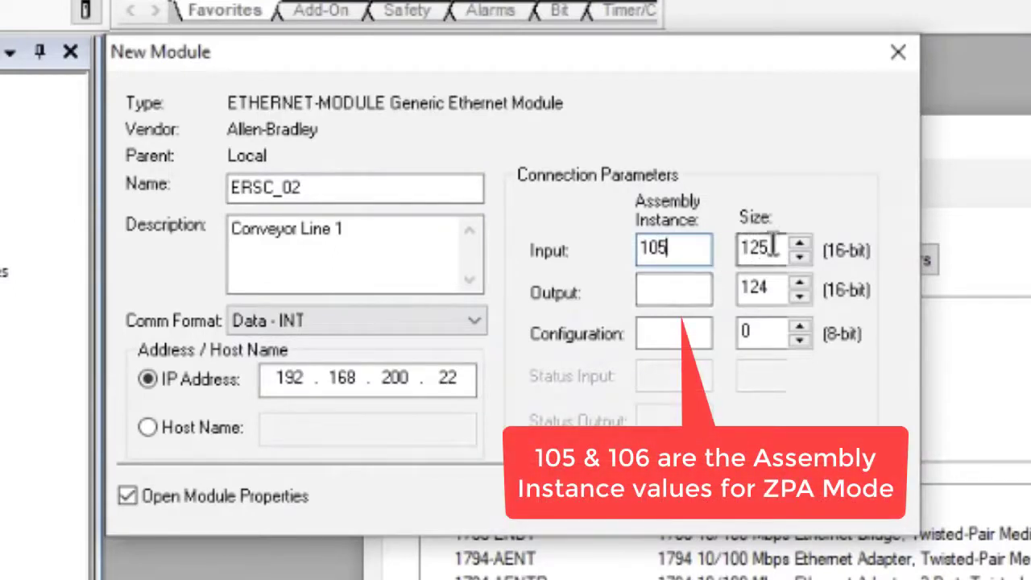
Step: Set input size 21, output instance 106 with 24 words, configuration instance 1, and confirm the module
text(21)
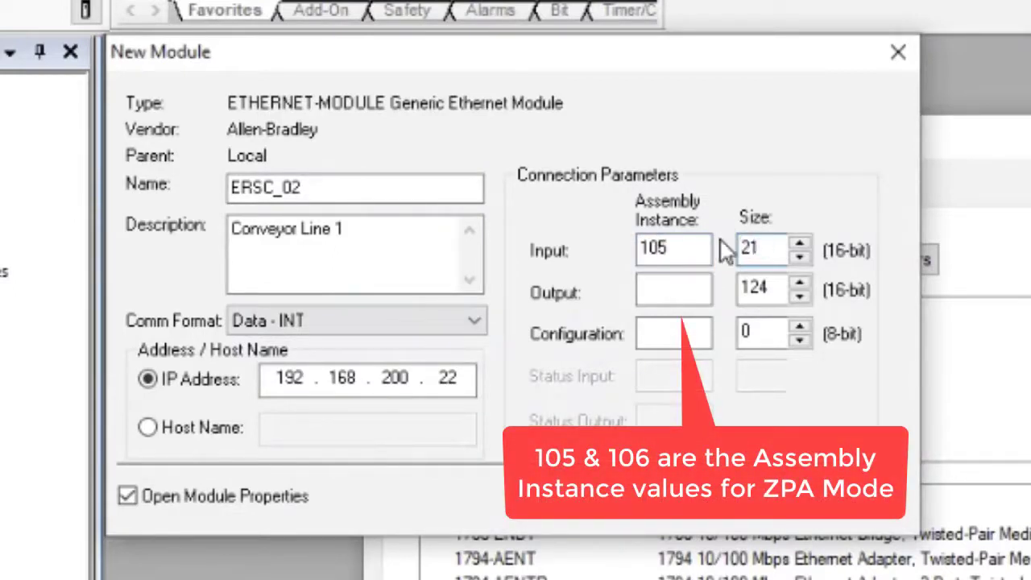
text(106)
click(773, 290)
text(24)
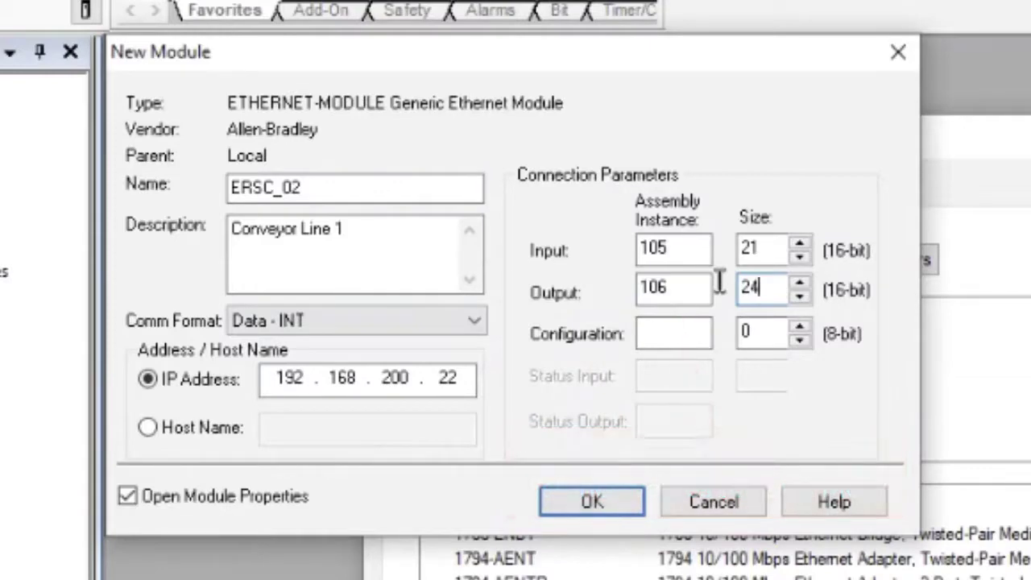
click(673, 332)
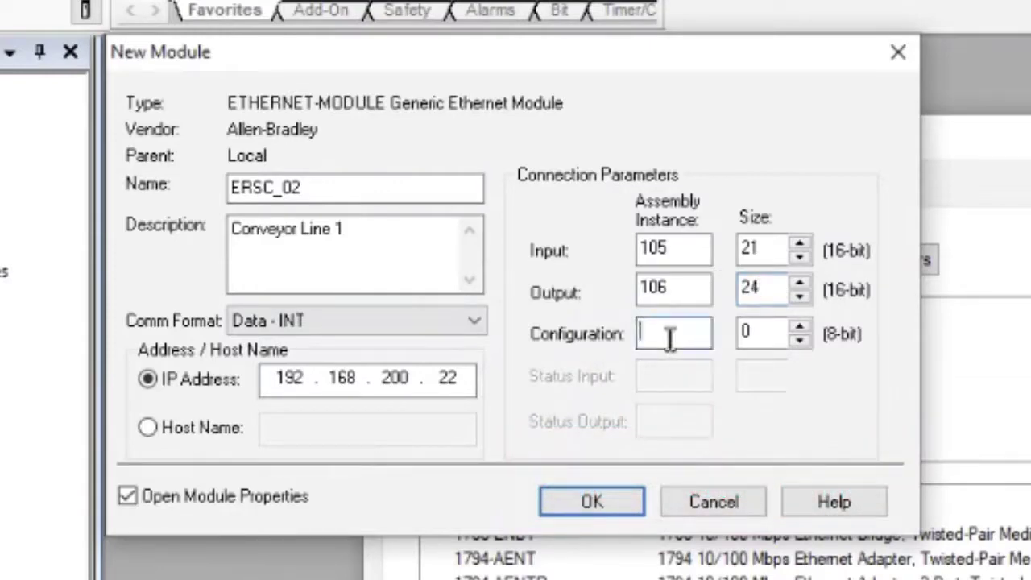
text(1)
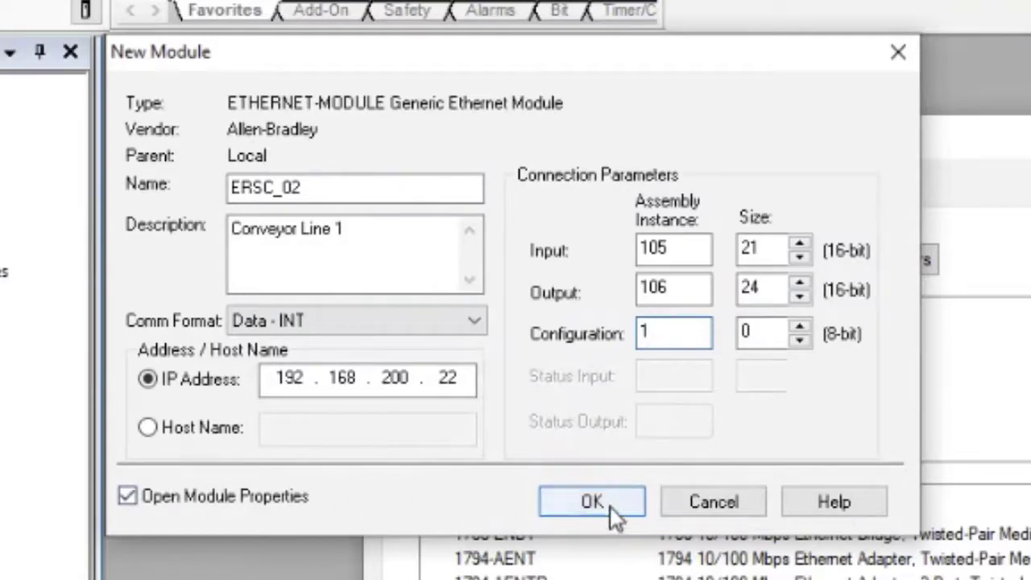
click(591, 501)
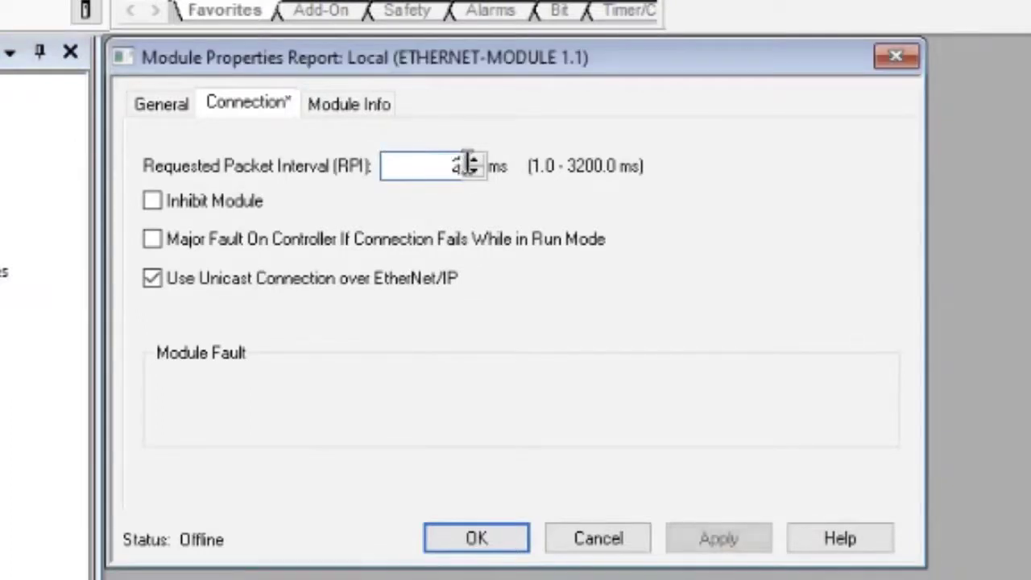
Step: Set the Requested Packet Interval to 200 ms and apply it, leaving ERSC_02 under Ethernet
text(200)
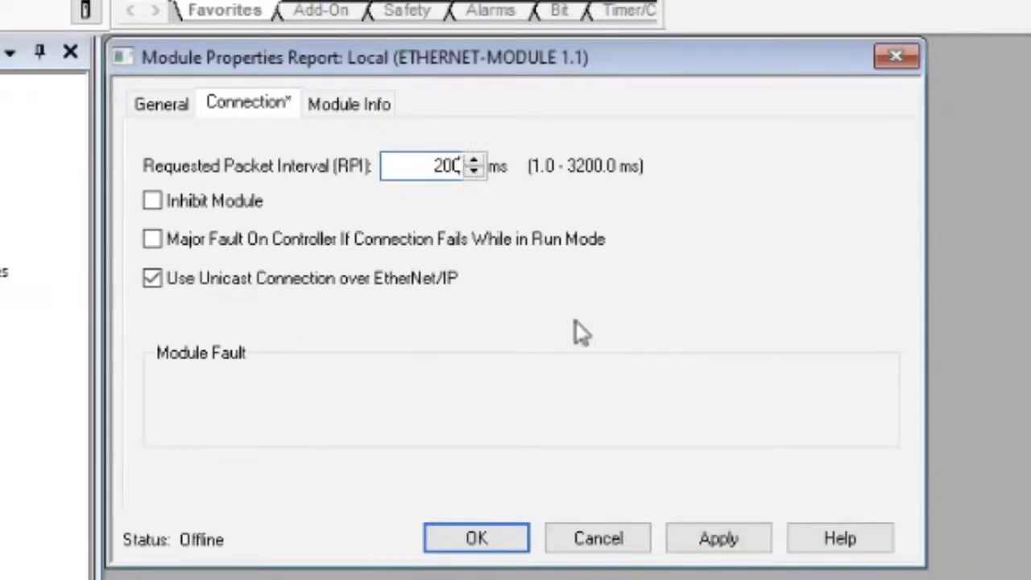
click(719, 538)
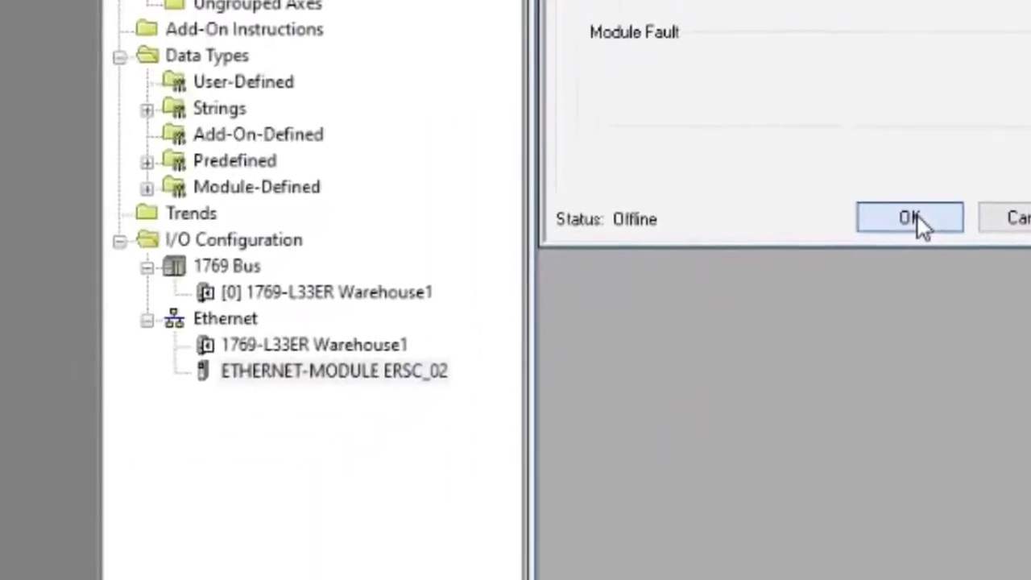
click(909, 218)
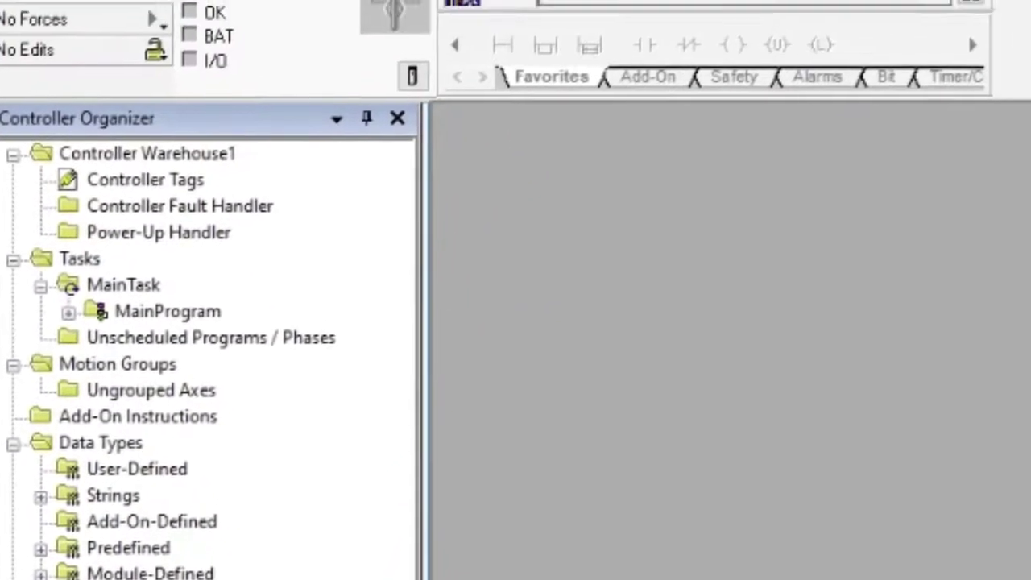
Step: View Controller Tags, expanding ERSC_02:I Data (21 INTs) then ERSC_02:O output data
click(144, 179)
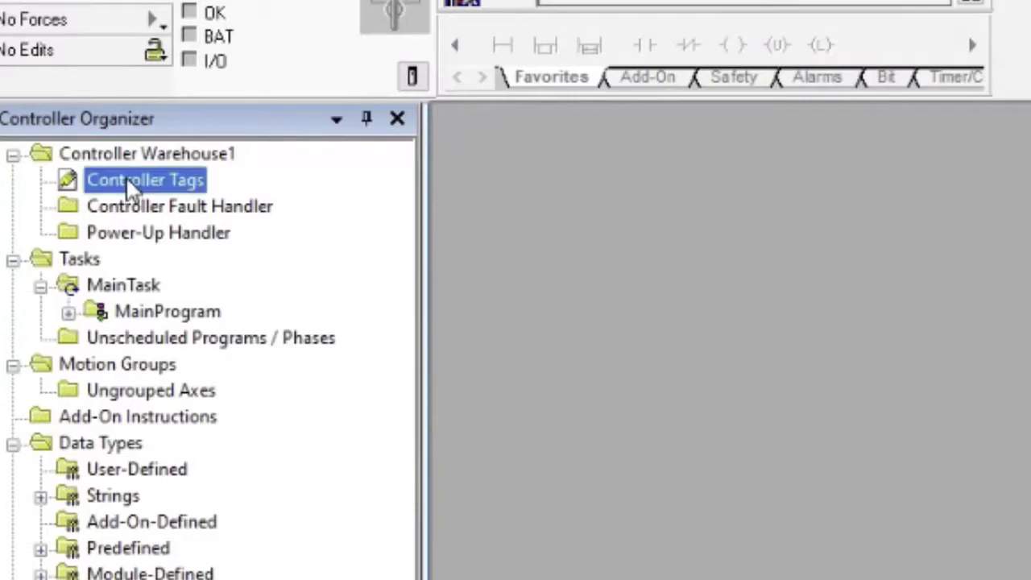
double_click(145, 179)
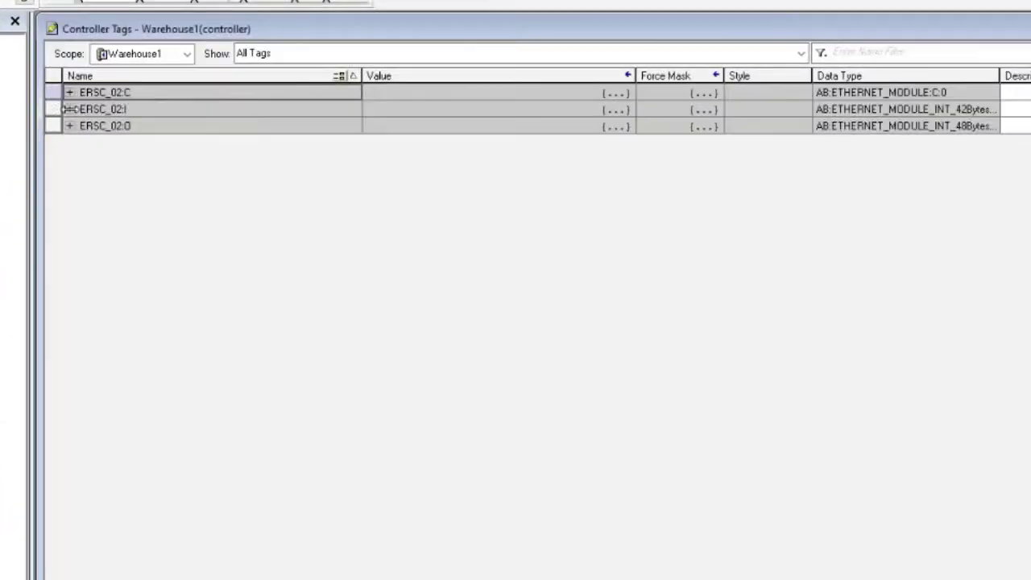
click(69, 110)
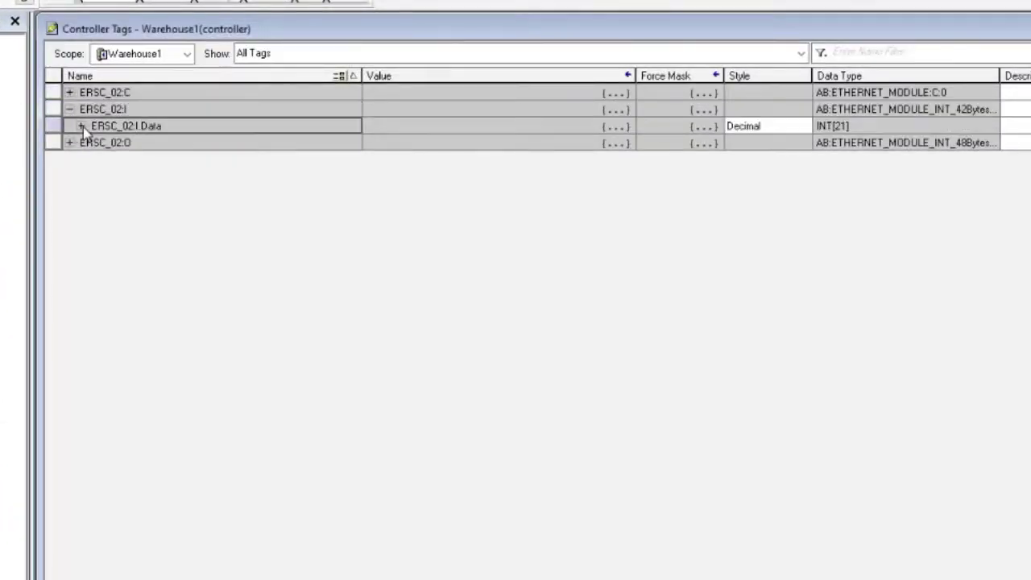
click(81, 126)
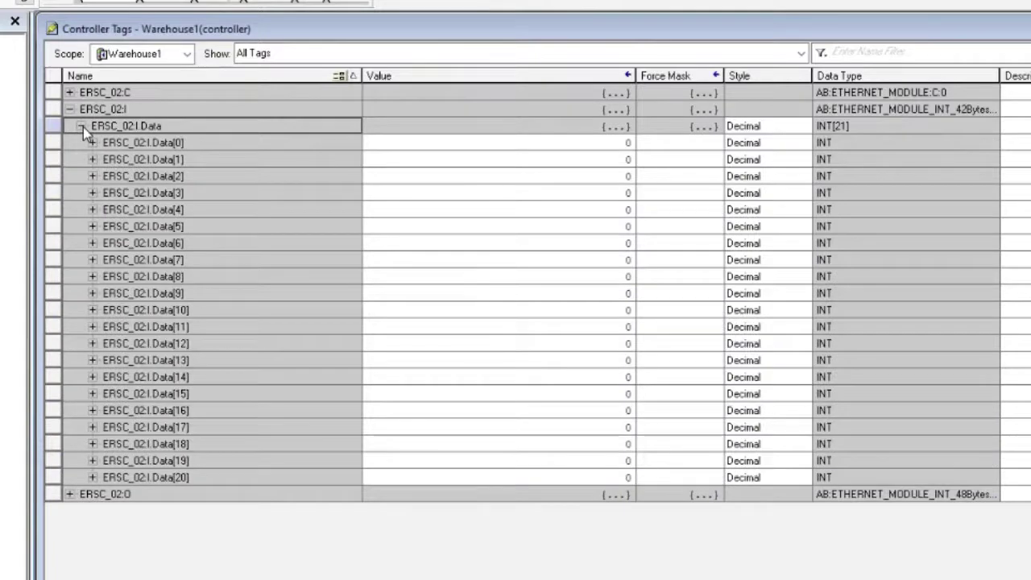
click(81, 125)
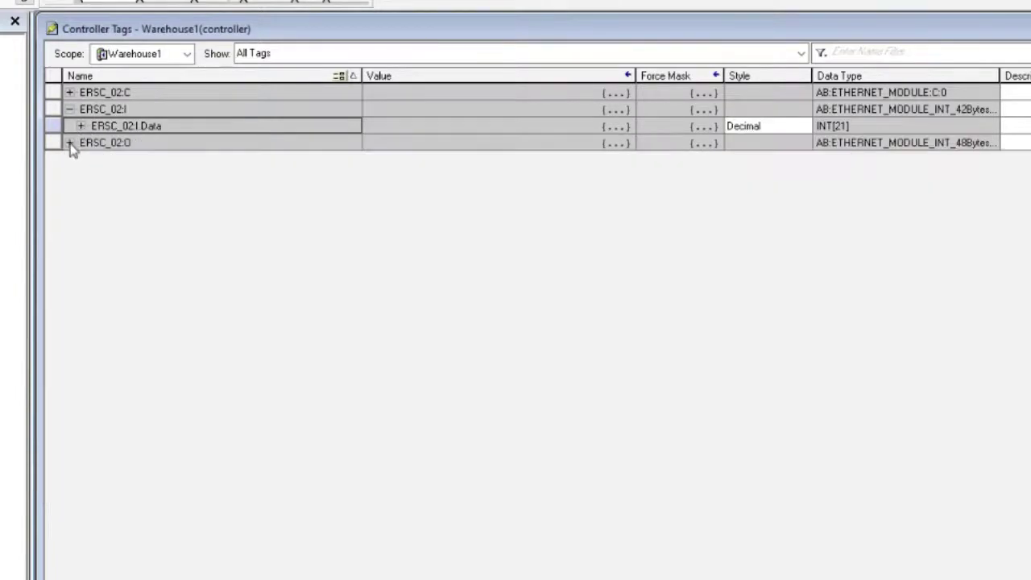
click(70, 142)
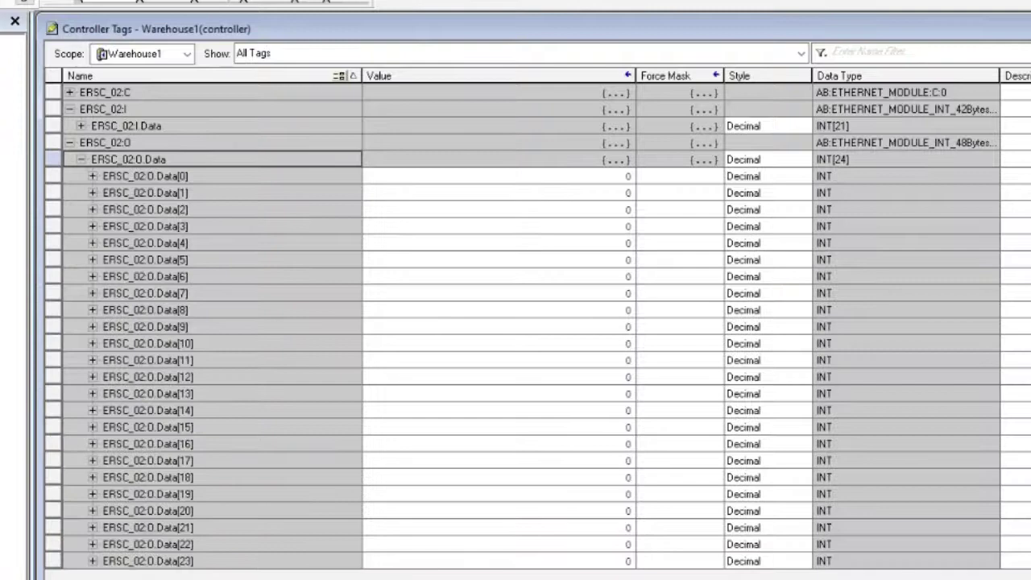